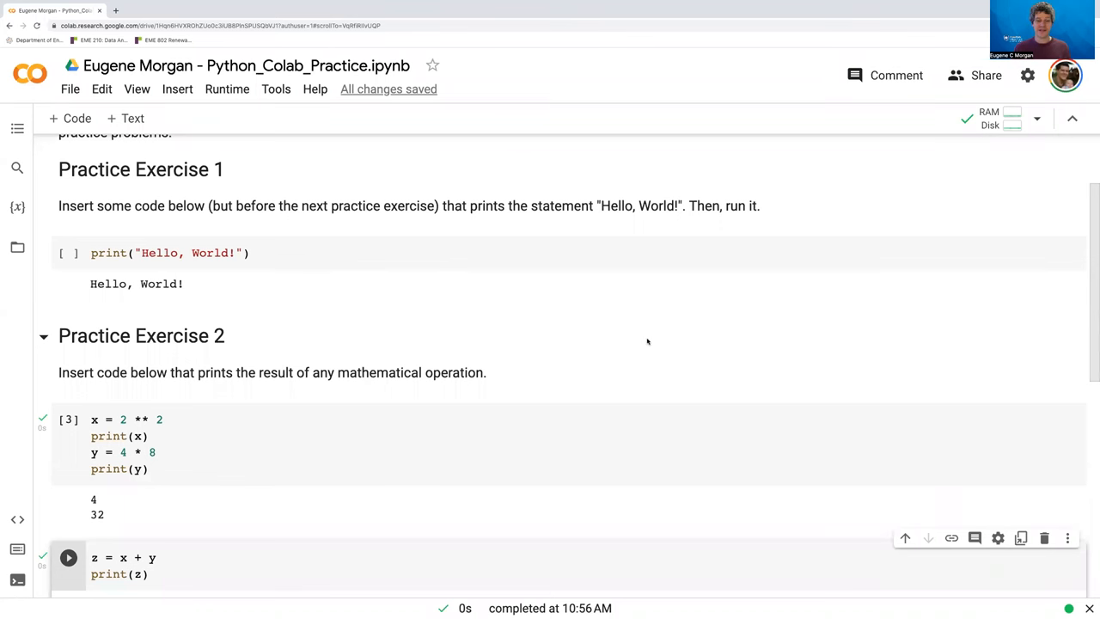
pyautogui.moveTo(647, 343)
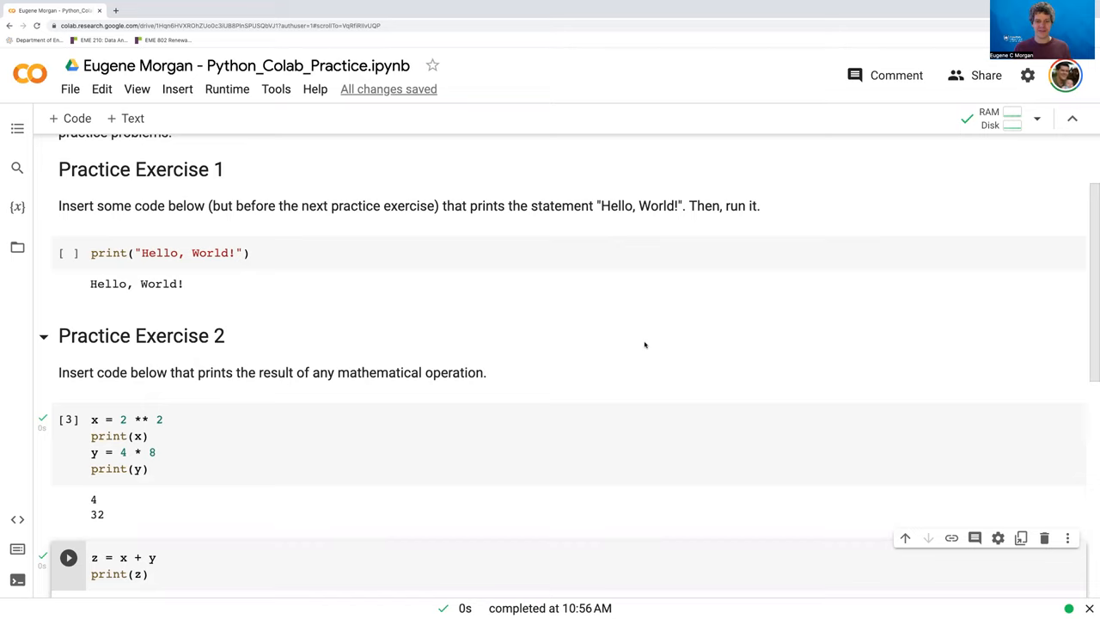
pyautogui.moveTo(284, 540)
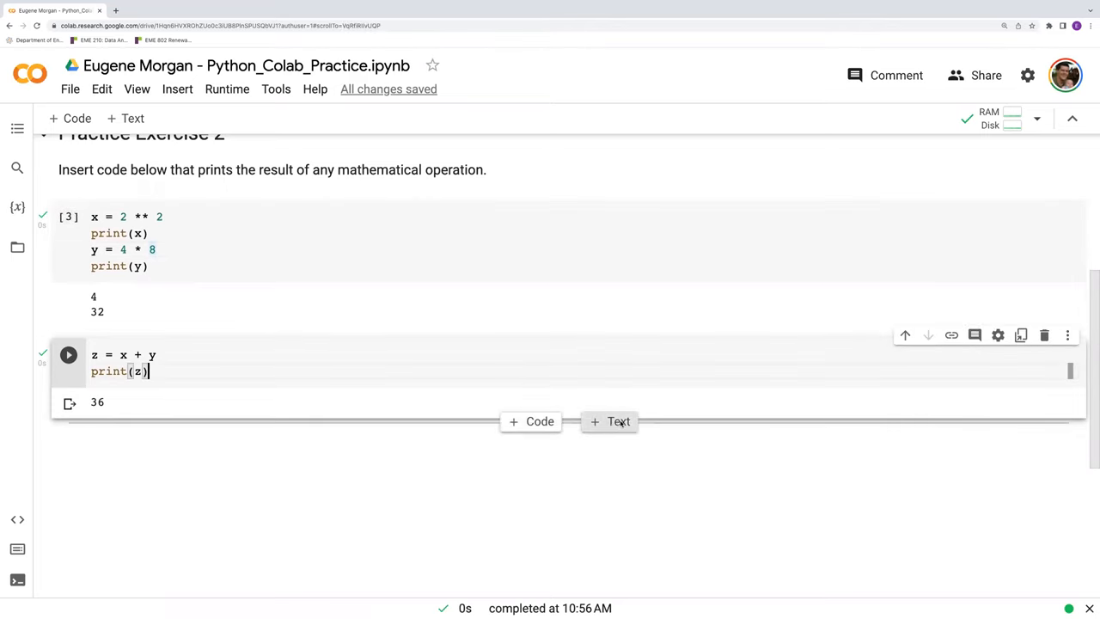
# Insert an empty text cell directly below the z = x + y code cell and focus it.
pyautogui.click(609, 421)
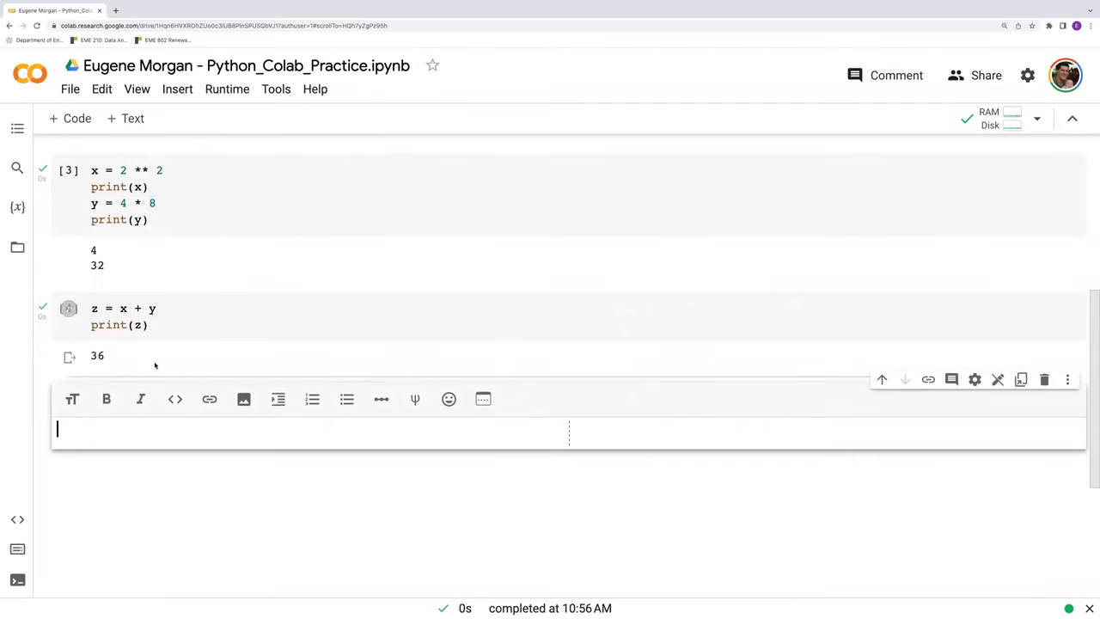
pyautogui.click(69, 309)
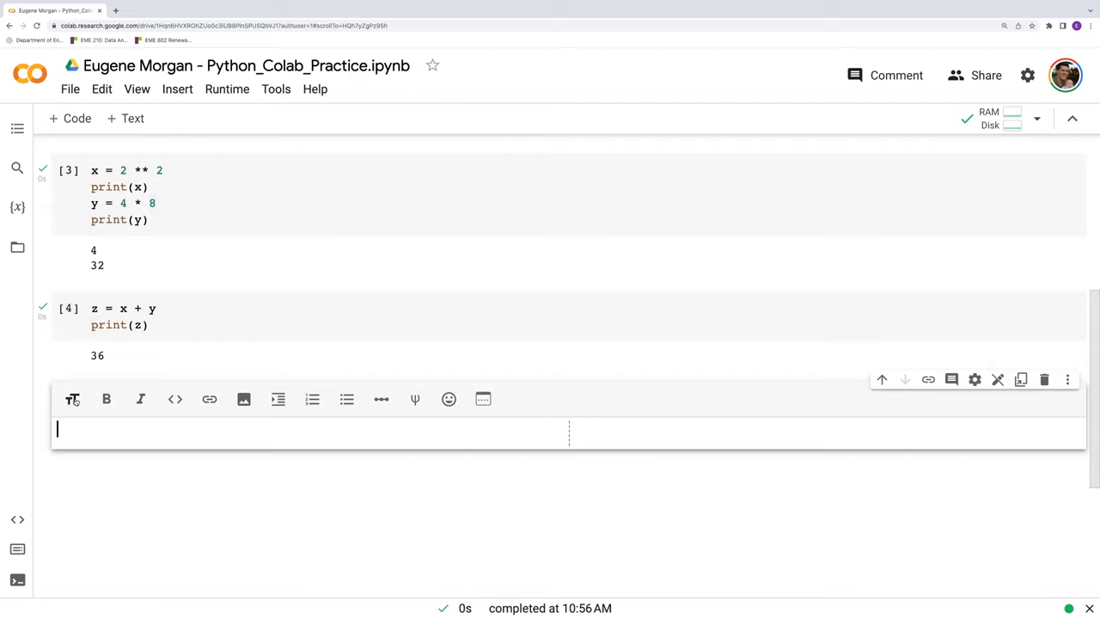
pyautogui.moveTo(73, 399)
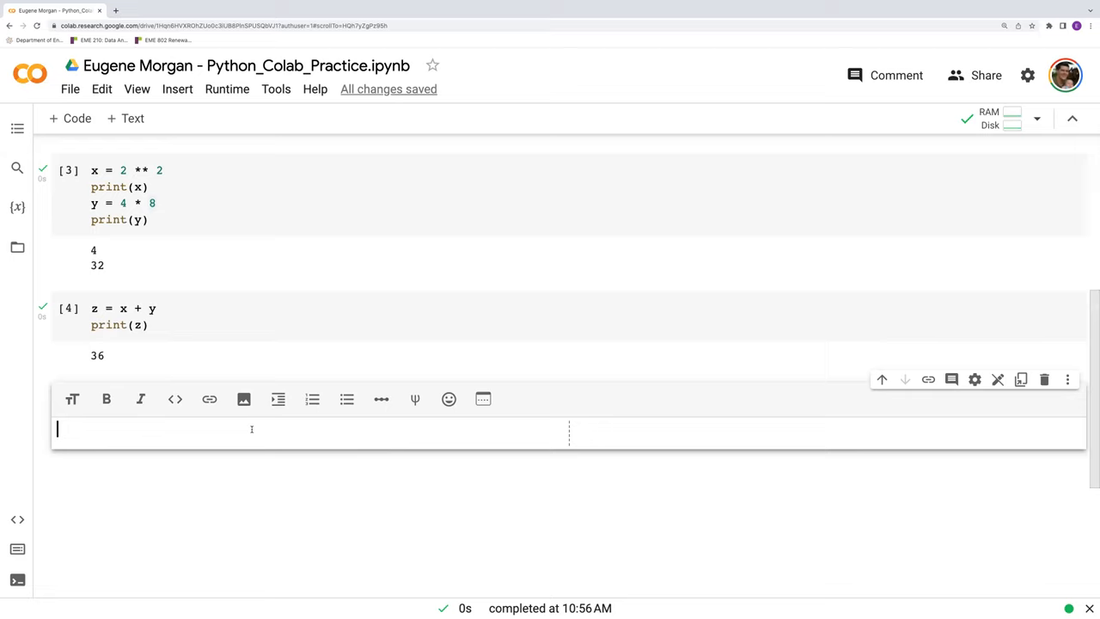
# Write 'Here I've calculated z as x plus y.' in the cell, fixing the extra z before 'plus'.
pyautogui.write('Here')
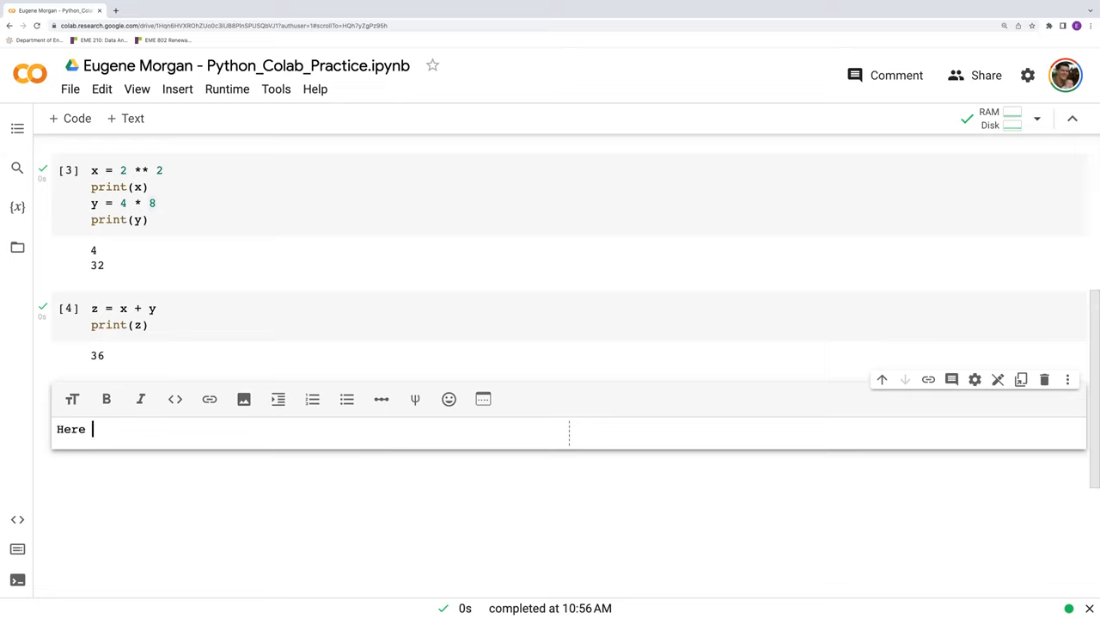
pyautogui.write("I've")
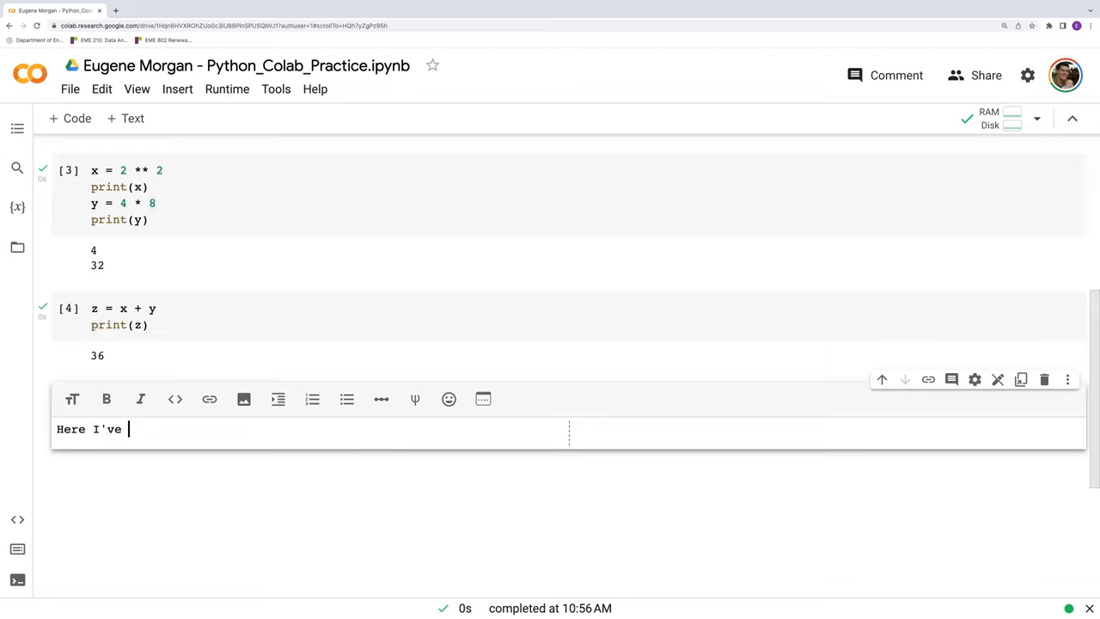
pyautogui.write('calculated')
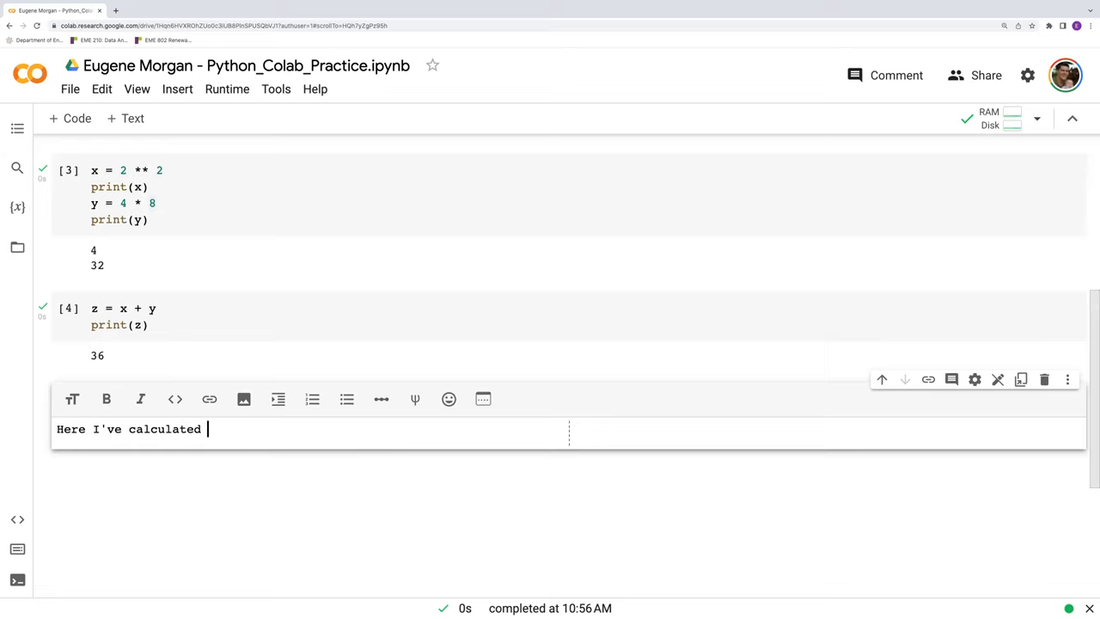
pyautogui.write('z as')
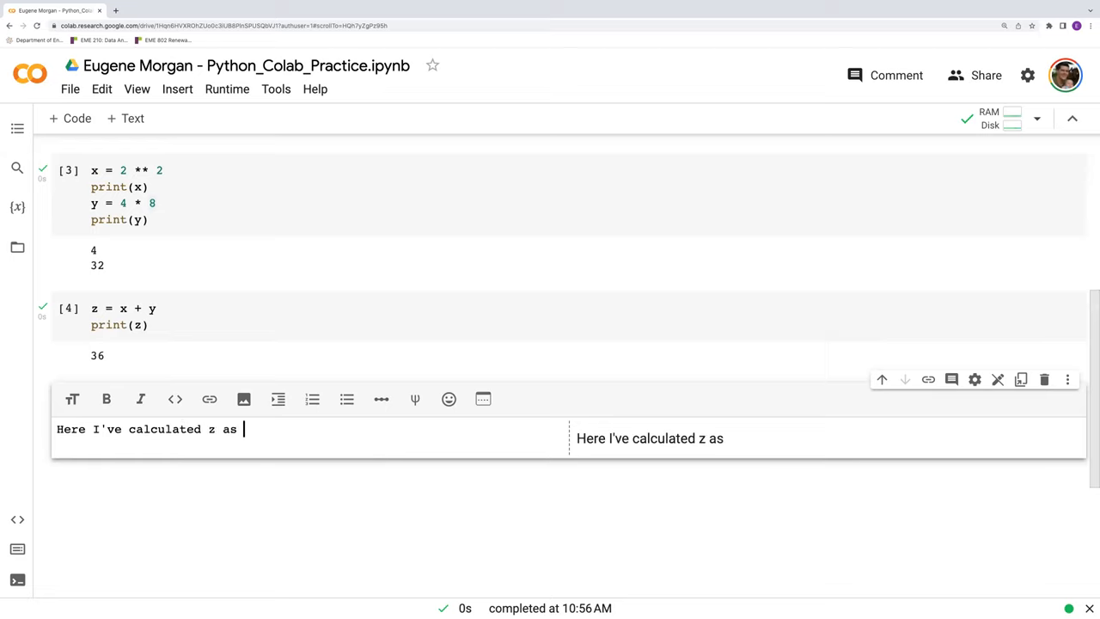
pyautogui.write('z plus')
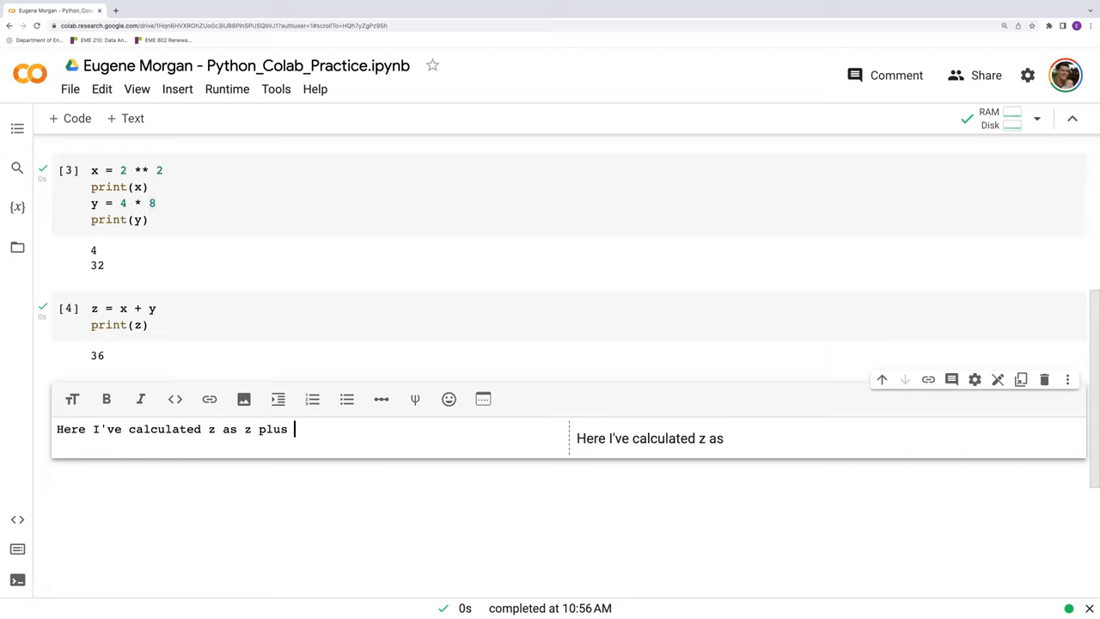
pyautogui.press('Backspace')
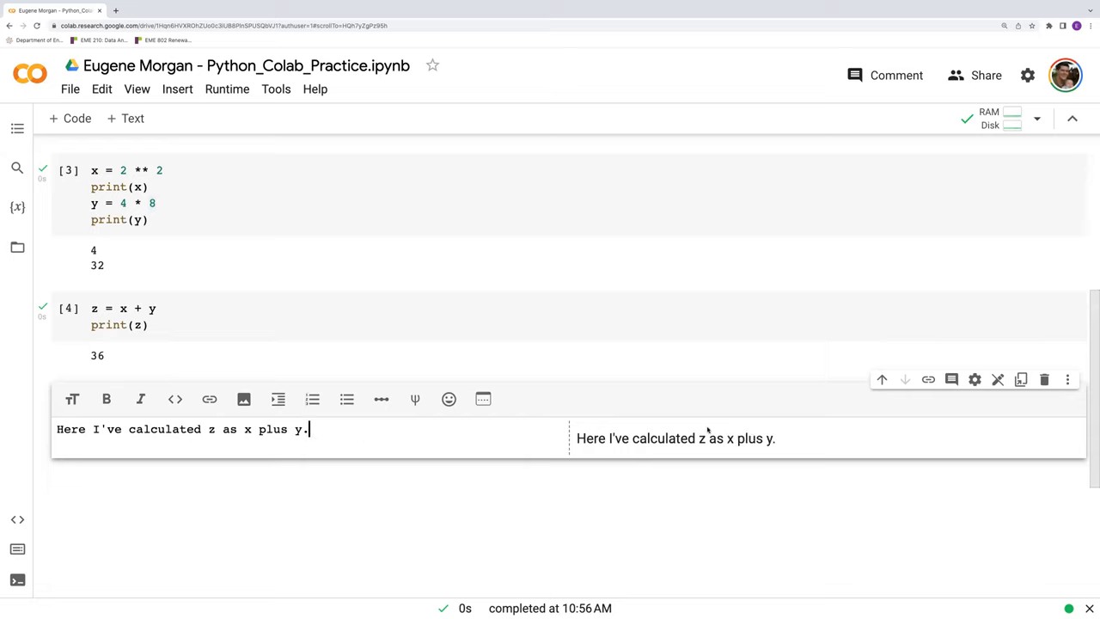
pyautogui.moveTo(732, 505)
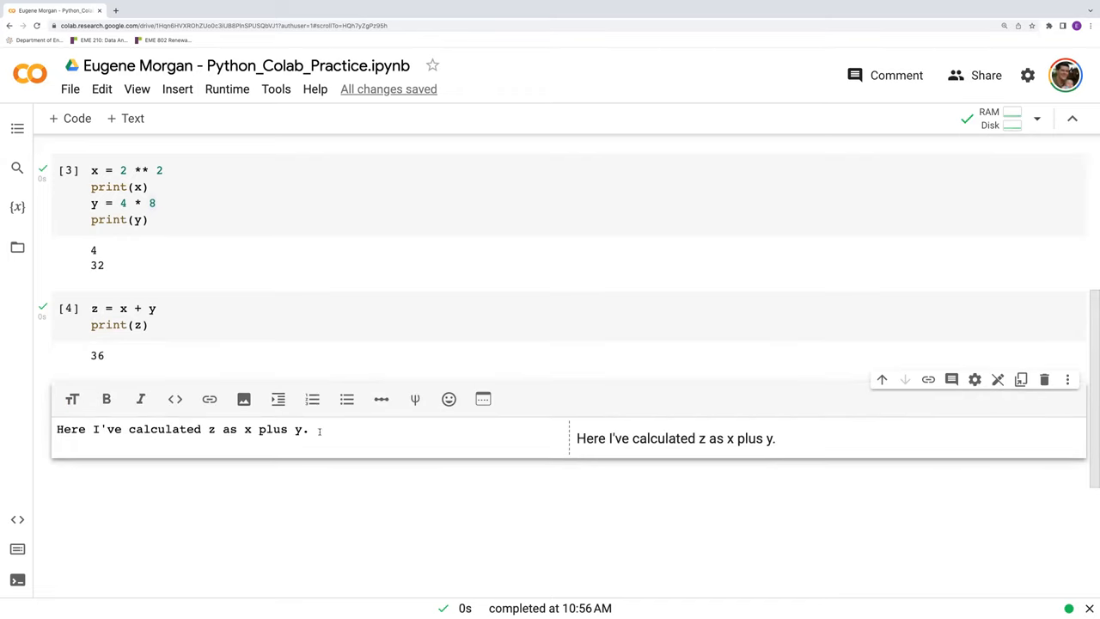
# Italicise z with the Italic button and wrap x and y in asterisks.
pyautogui.doubleClick(211, 430)
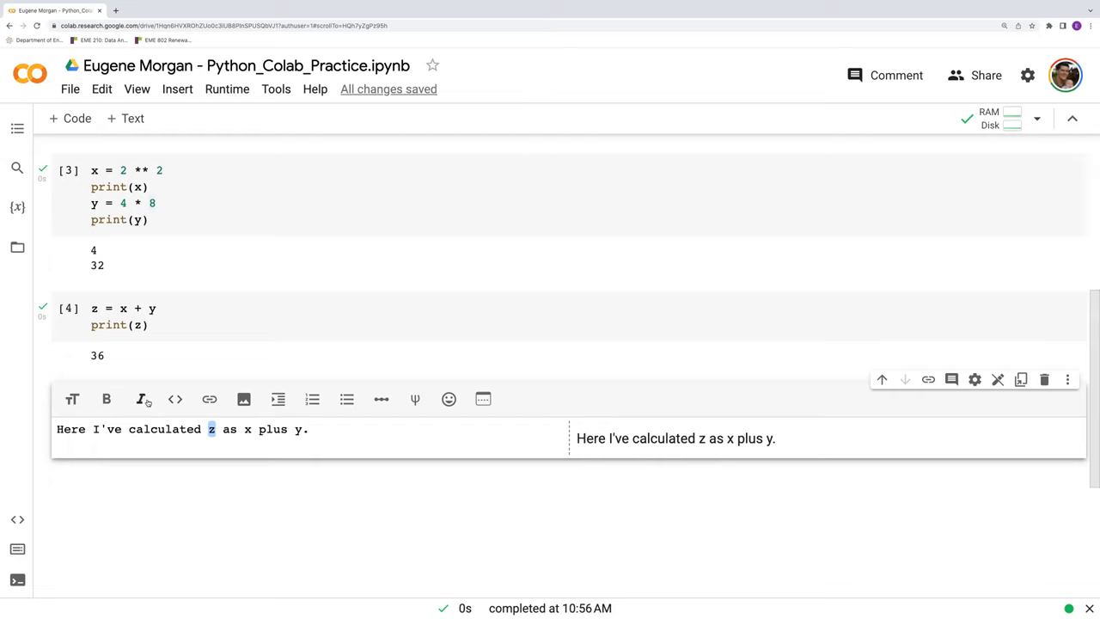
pyautogui.click(141, 399)
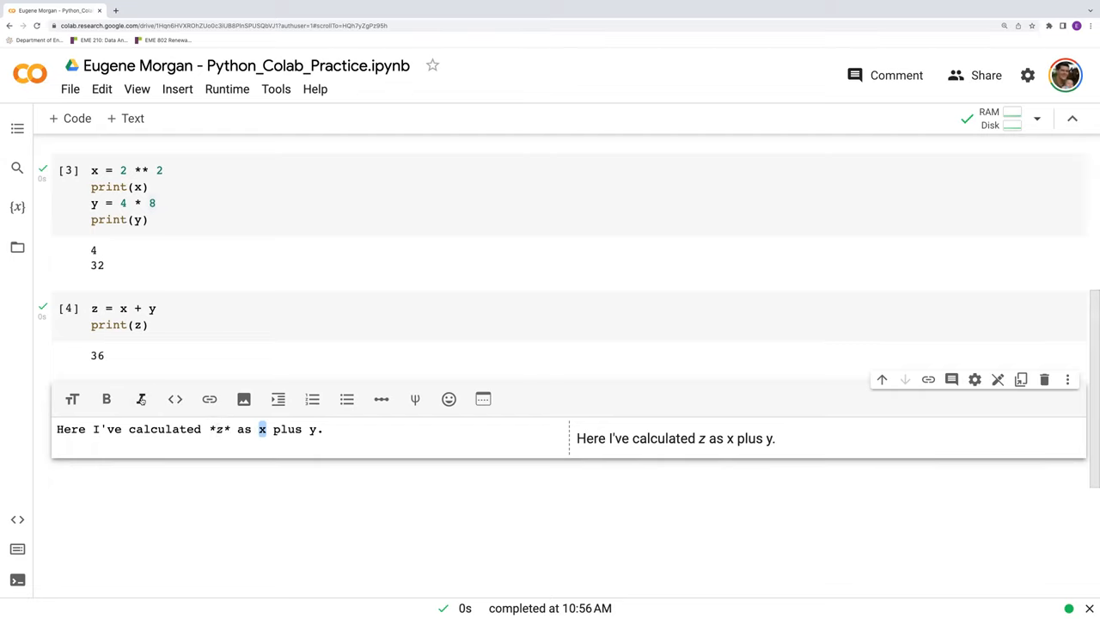
pyautogui.write('*x*')
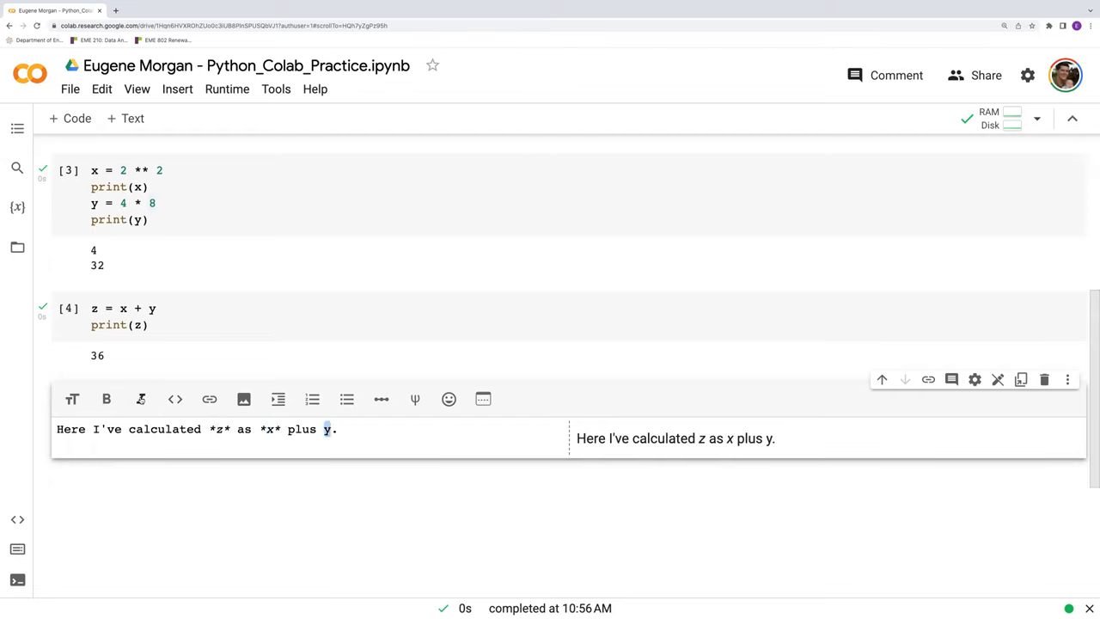
pyautogui.write('*y*')
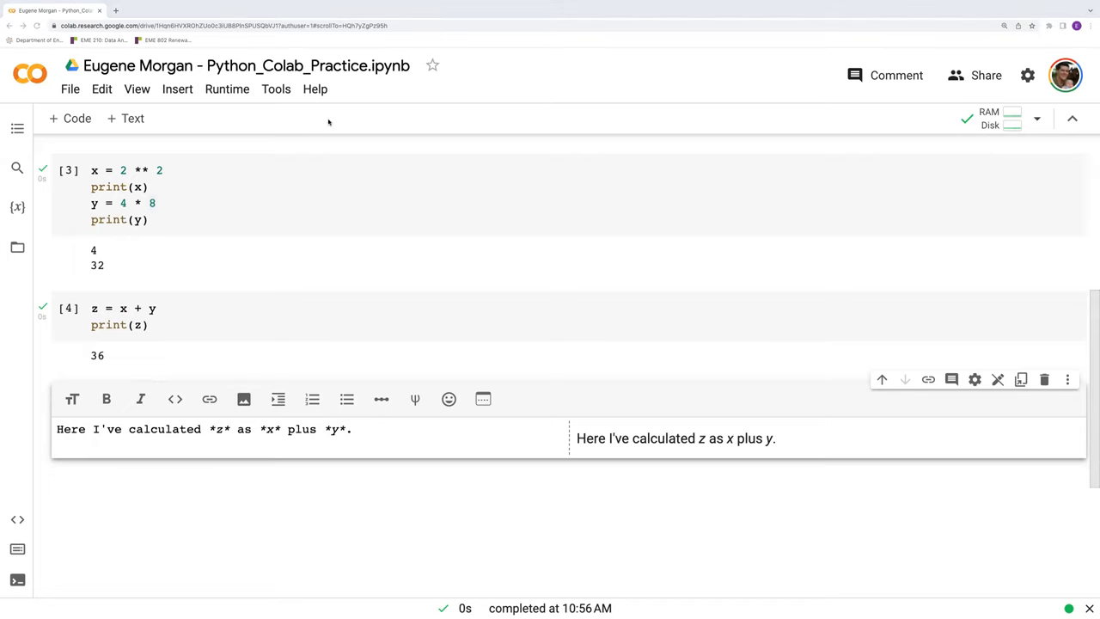
pyautogui.moveTo(316, 101)
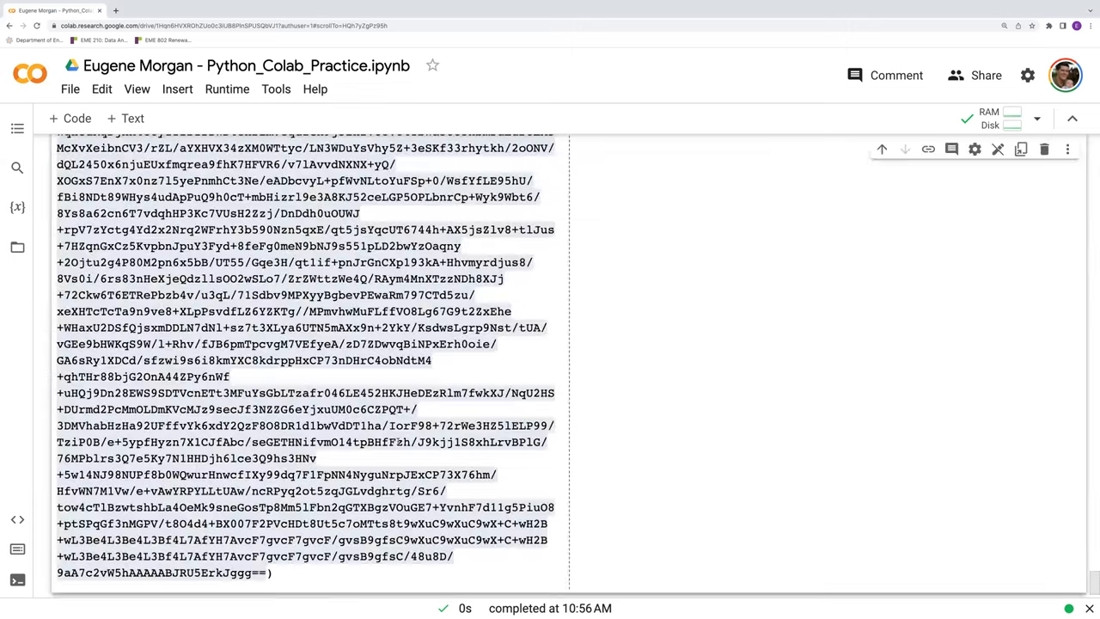
# Scroll down through the notebook past the pasted image's base64 data.
pyautogui.scroll(-3)
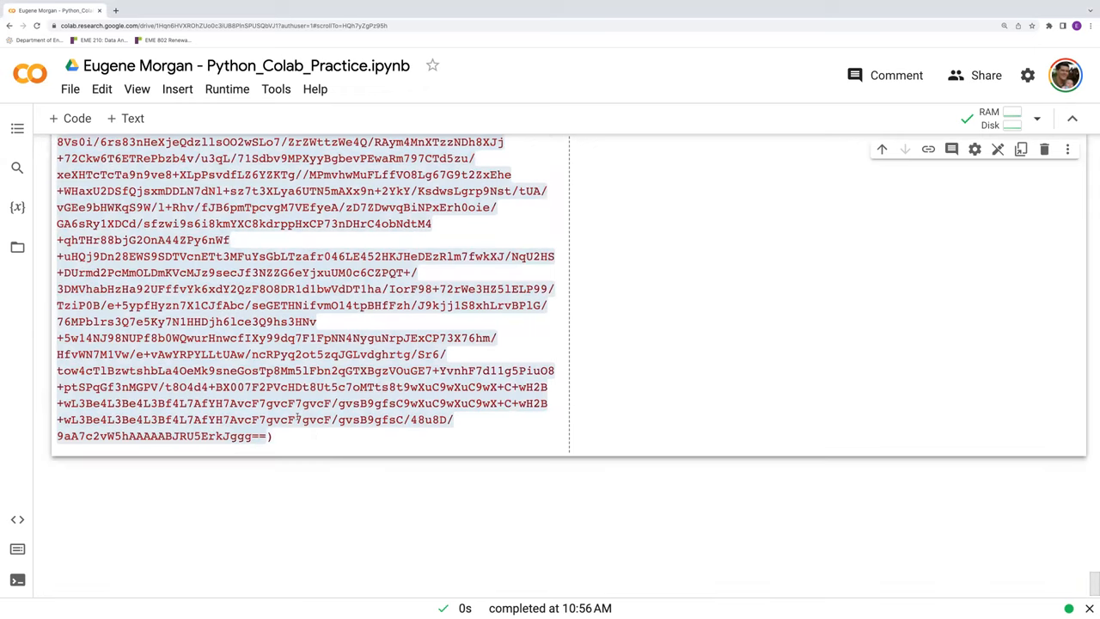
pyautogui.moveTo(316, 450)
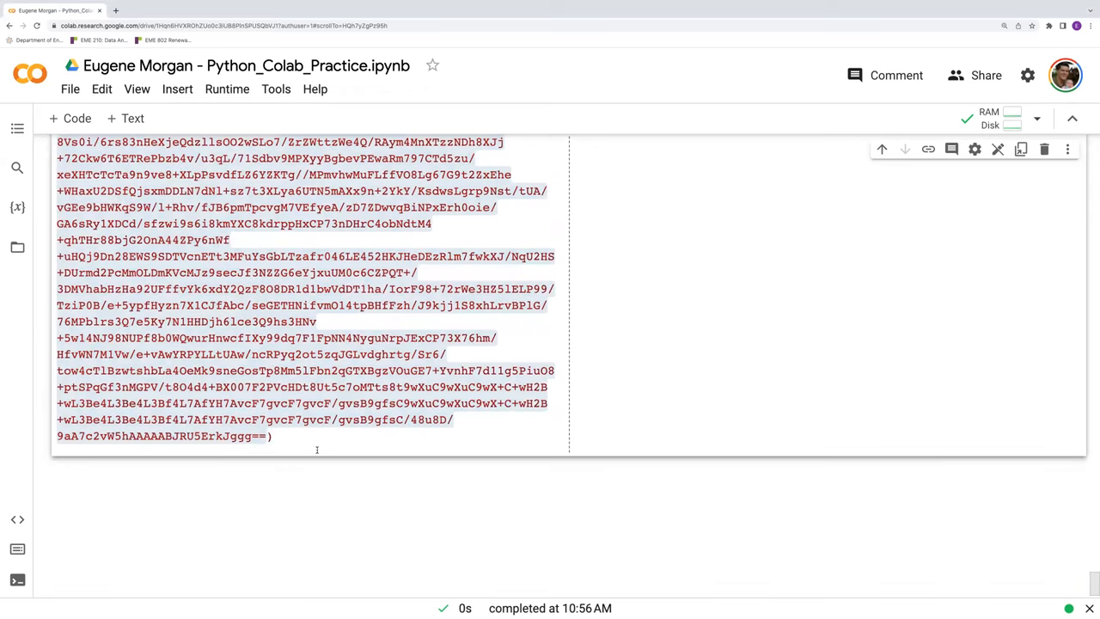
pyautogui.moveTo(300, 492)
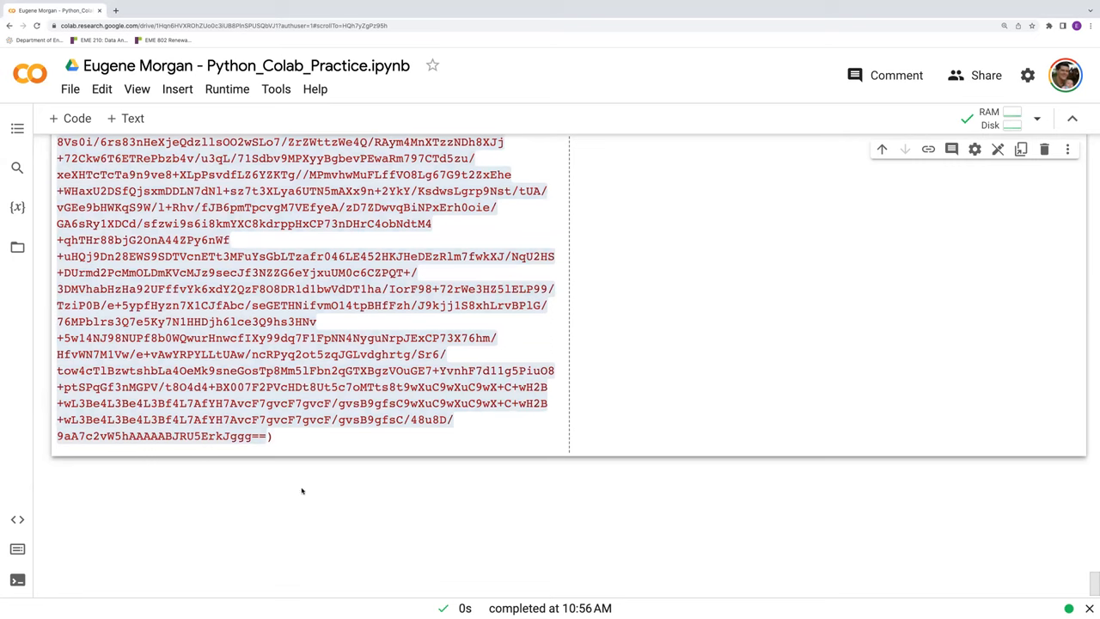
pyautogui.scroll(-3)
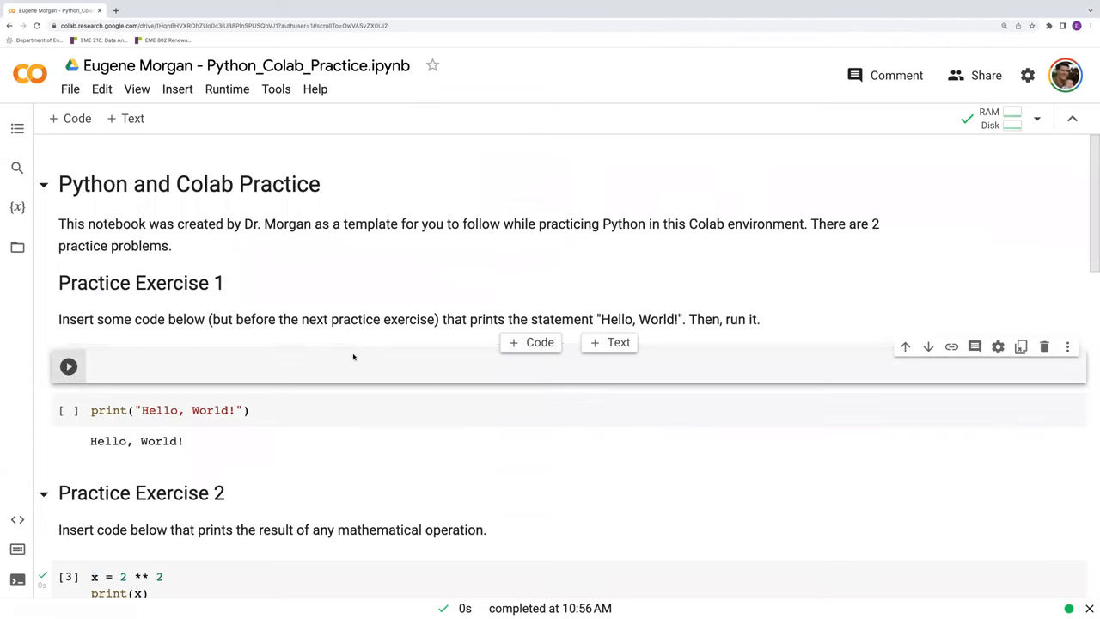
# Scroll down to view the rendered sentence above the embedded assignment-list screenshot.
pyautogui.scroll(-3)
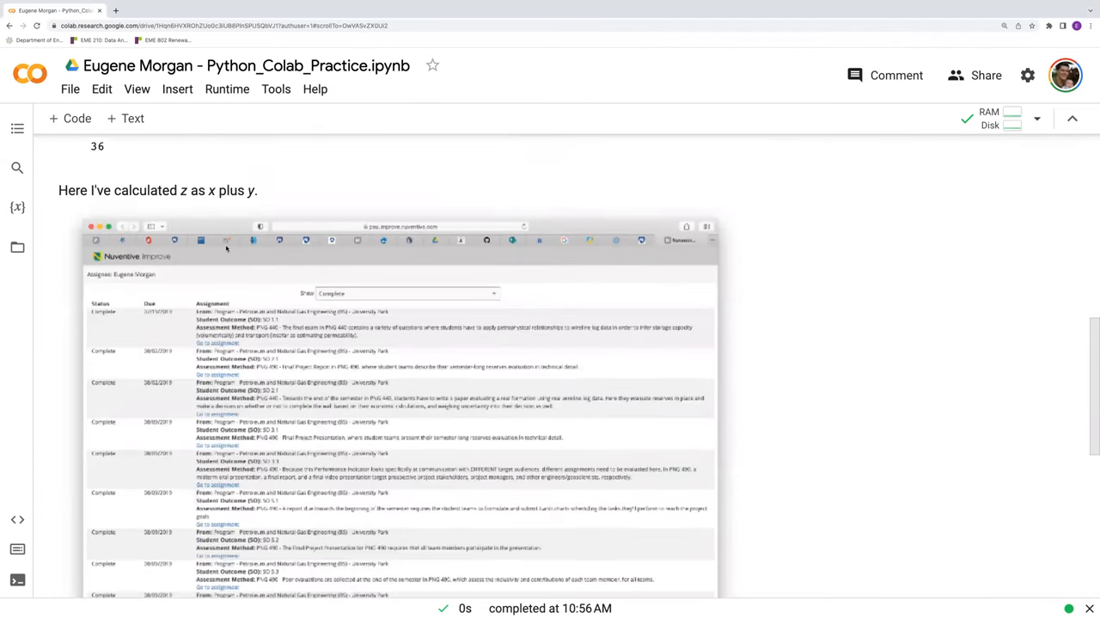
pyautogui.scroll(-3)
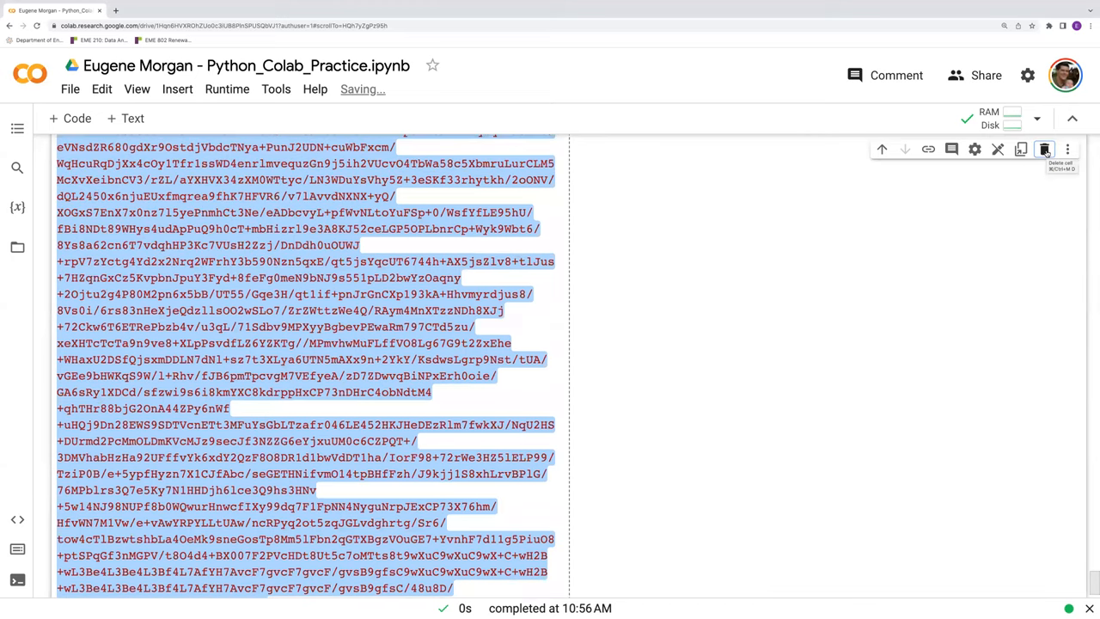
pyautogui.moveTo(952, 148)
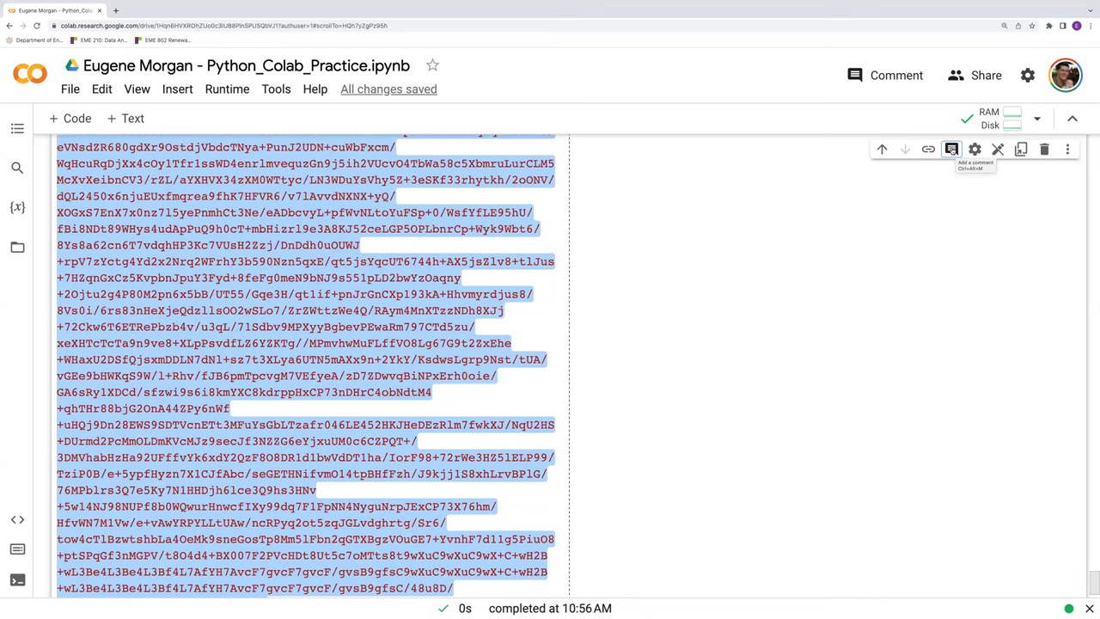
# Scroll past the image data to reach the two code cells being reordered.
pyautogui.scroll(-3)
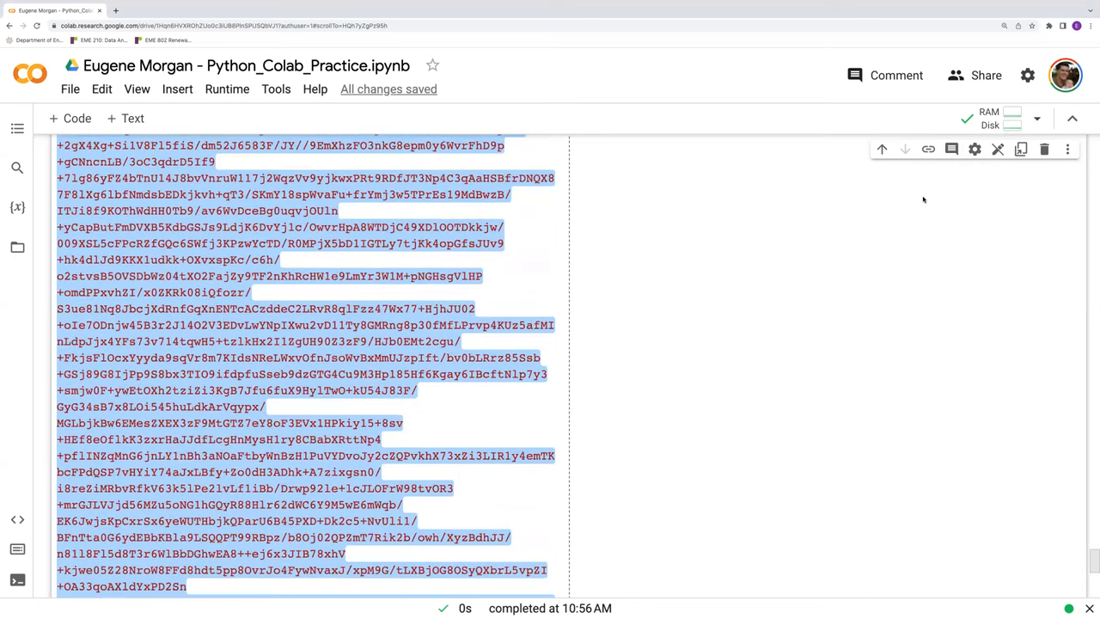
pyautogui.scroll(-3)
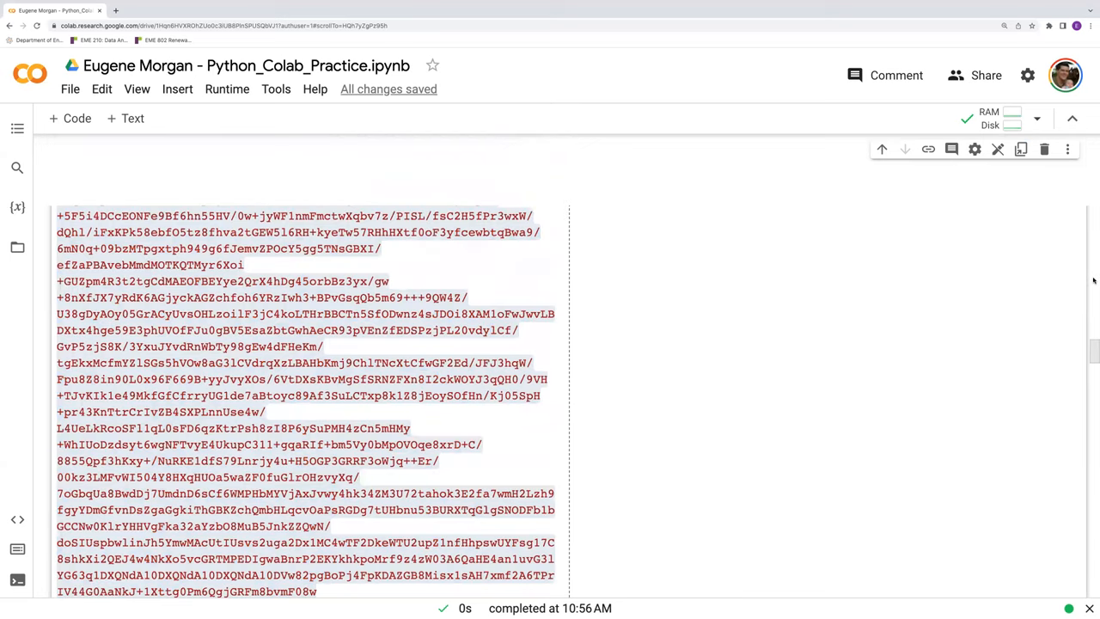
pyautogui.scroll(-3)
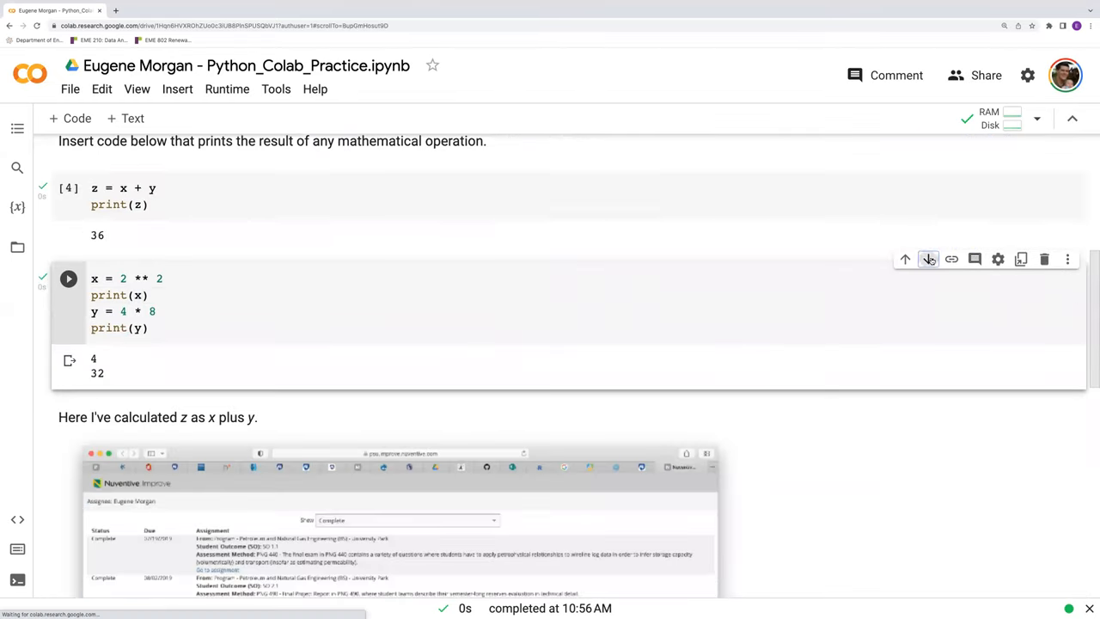
# Move the x and y cell back above z = x + y and rerun the z cell.
pyautogui.click(928, 258)
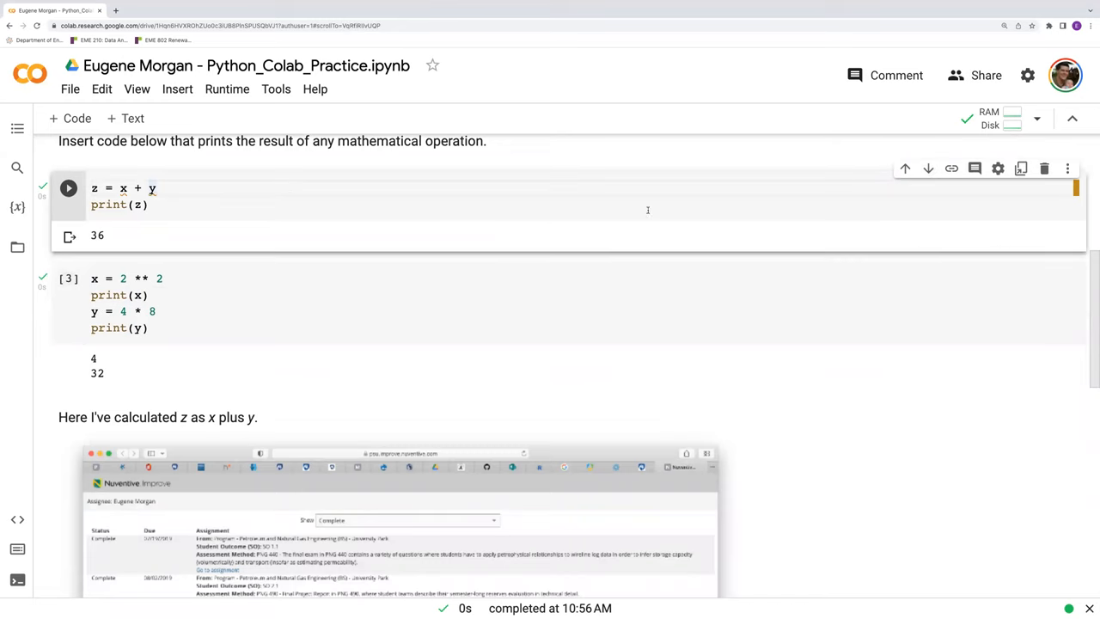
pyautogui.scroll(-3)
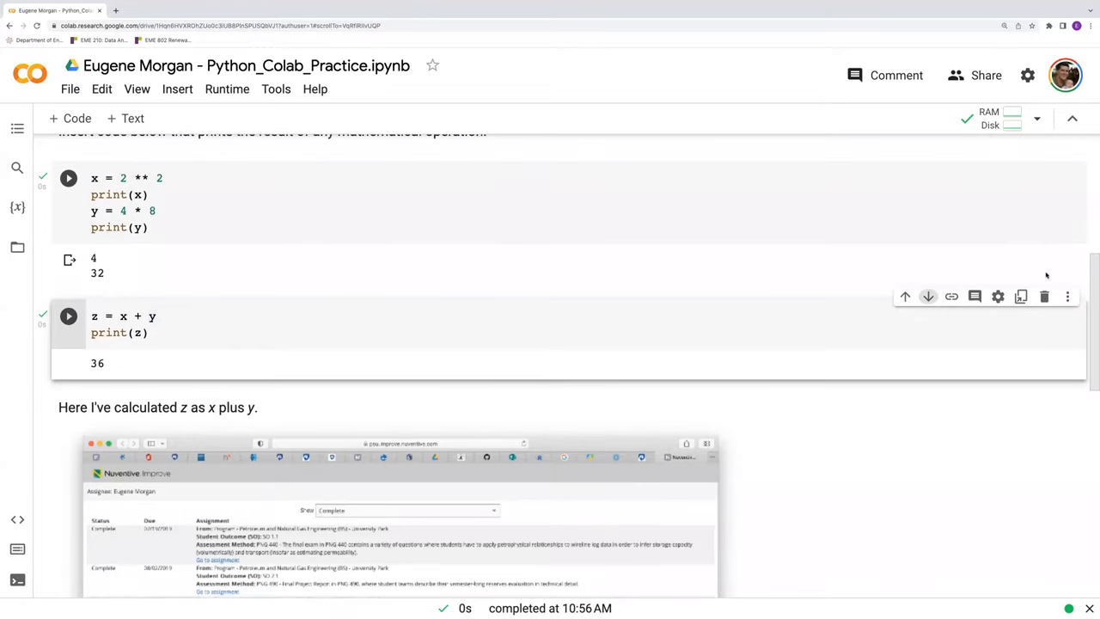
pyautogui.click(69, 177)
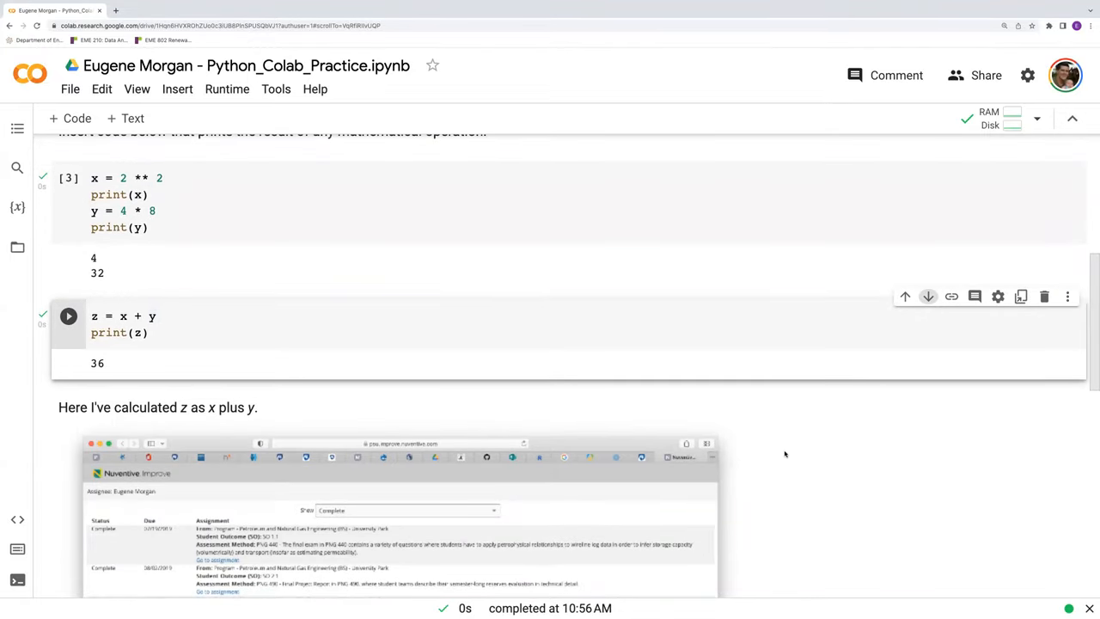
pyautogui.click(155, 316)
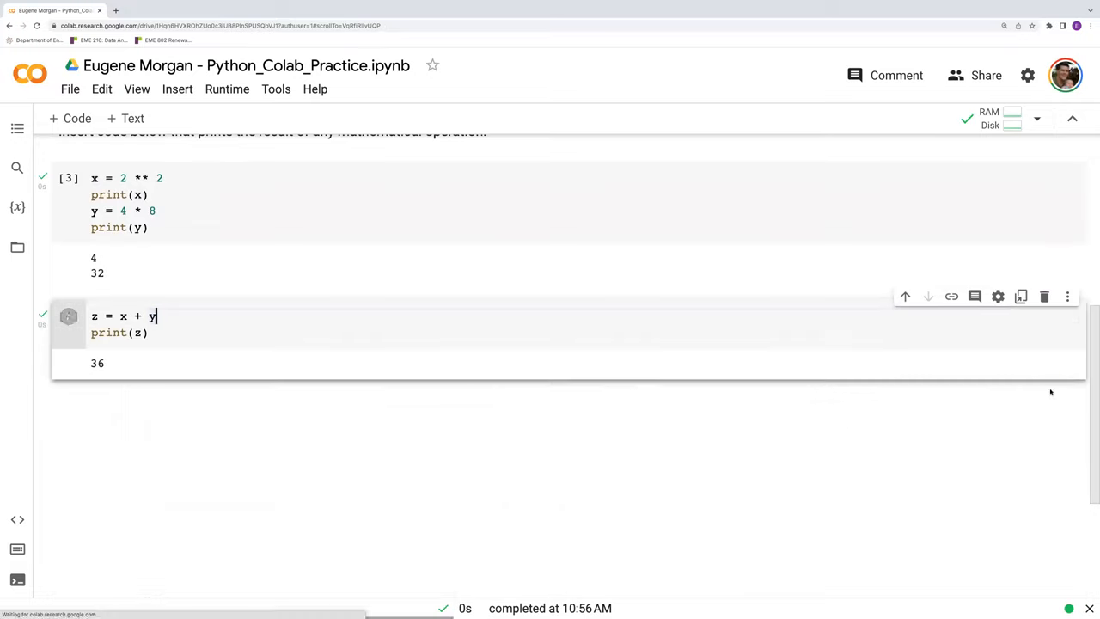